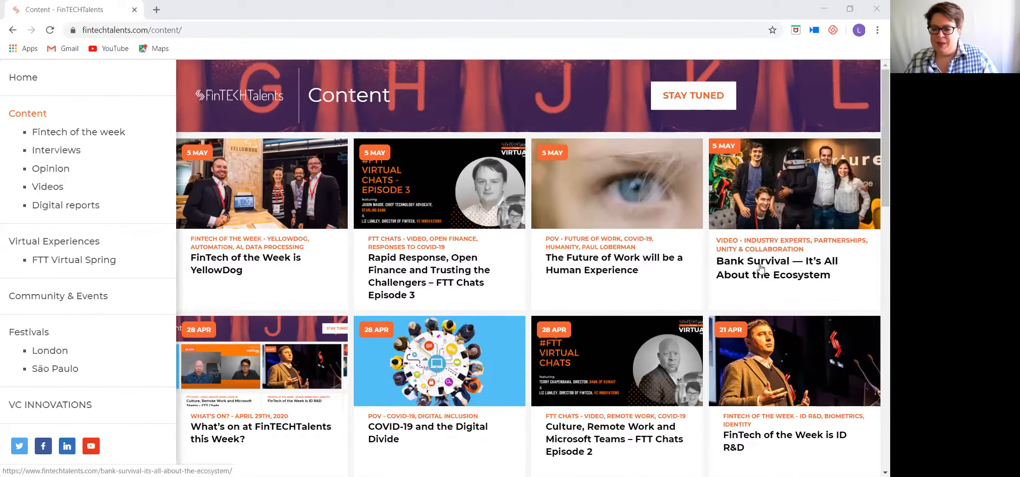
# Open the 'Bank Survival — It's All About the Ecosystem' article from the Content listing
pyautogui.click(776, 267)
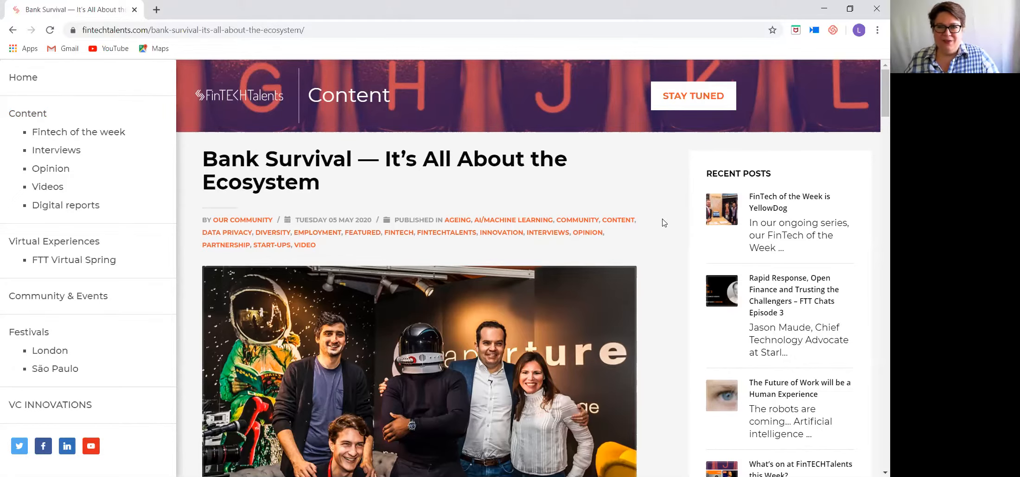
# Scroll the Bank Survival article down to its interview video and share buttons, then go back to Content
pyautogui.scroll(-3)
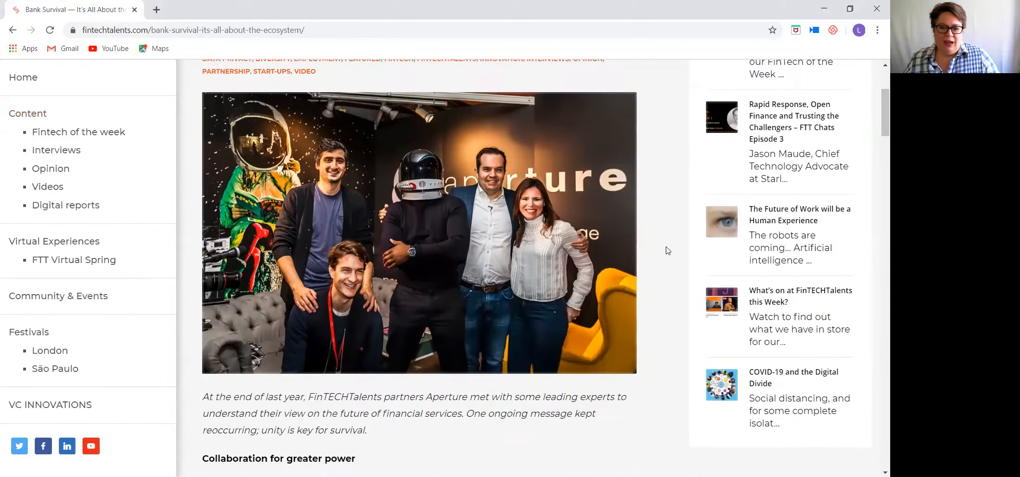
pyautogui.scroll(-3)
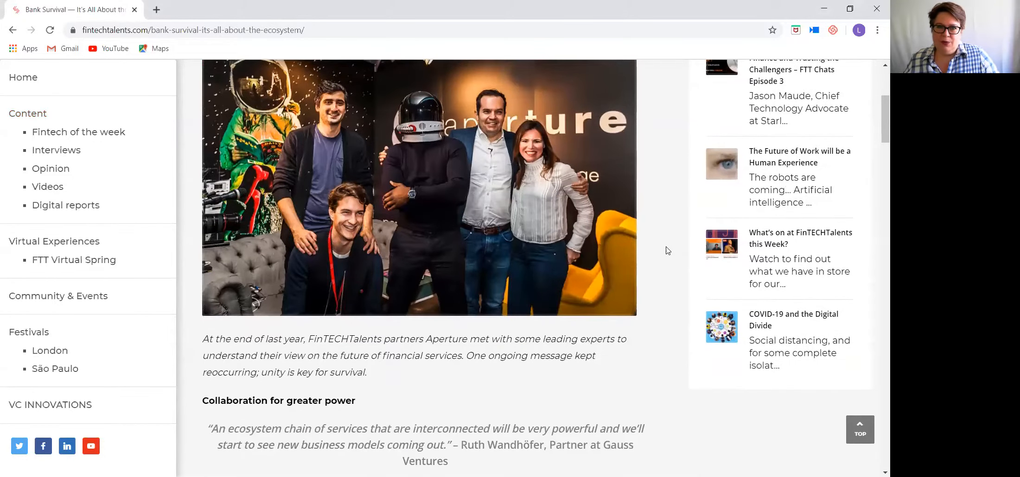
pyautogui.scroll(-3)
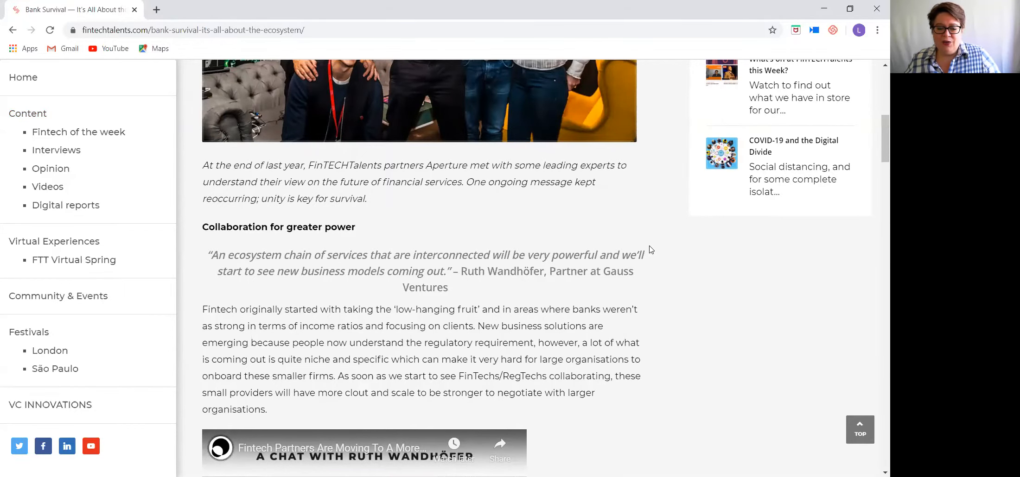
pyautogui.scroll(-3)
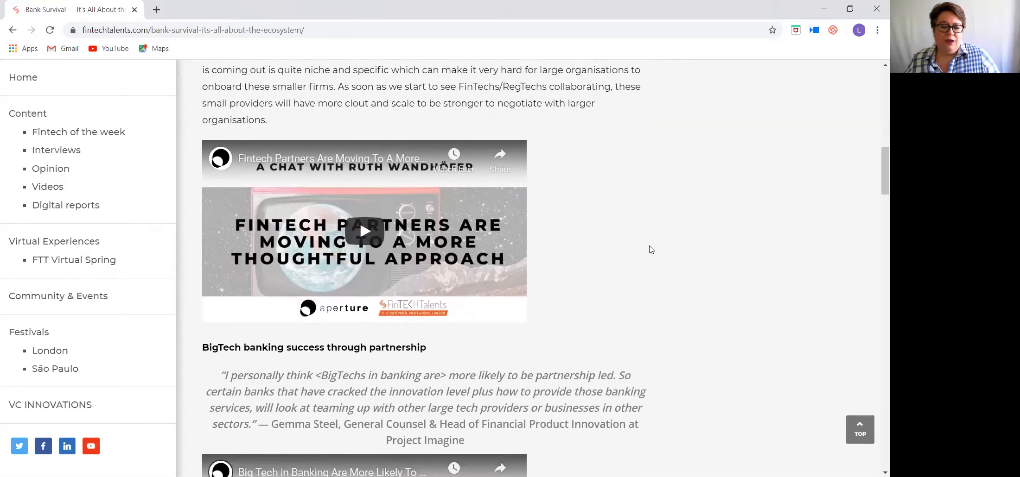
pyautogui.scroll(-3)
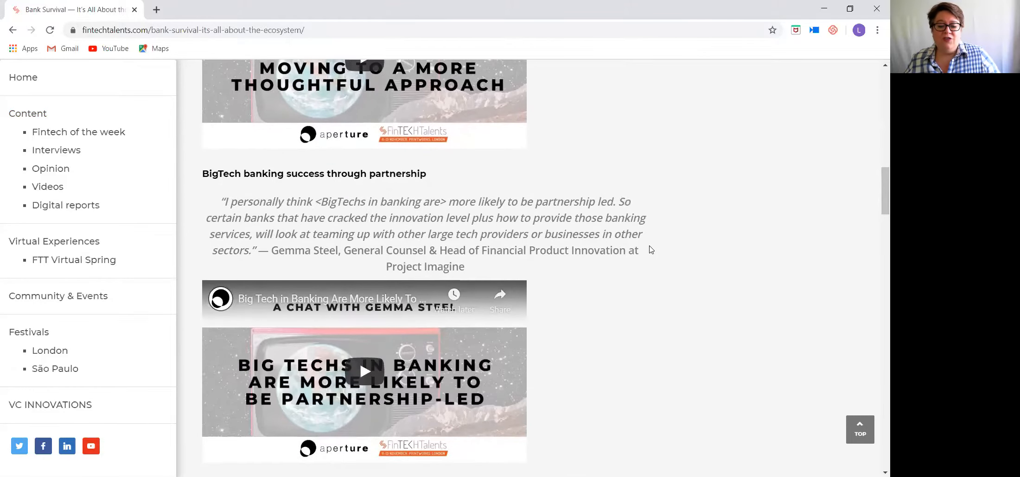
pyautogui.scroll(-3)
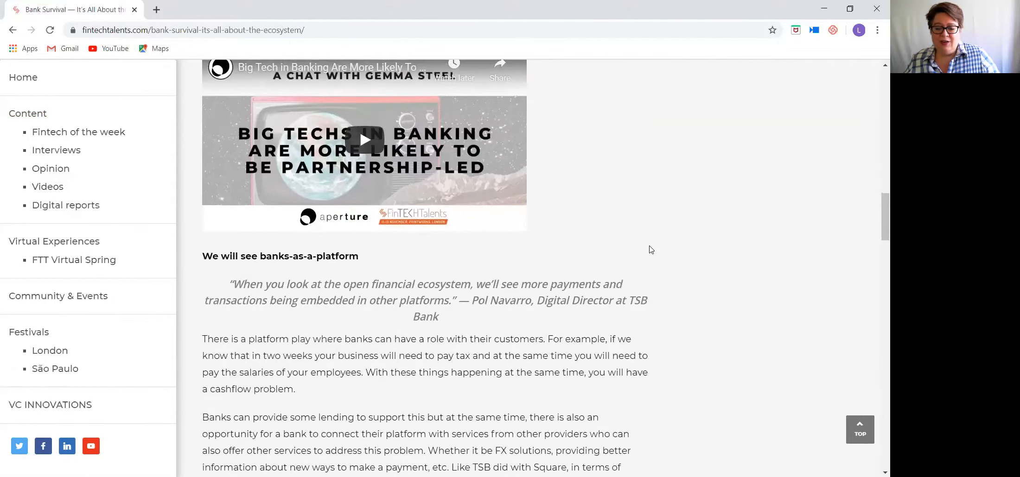
pyautogui.scroll(-3)
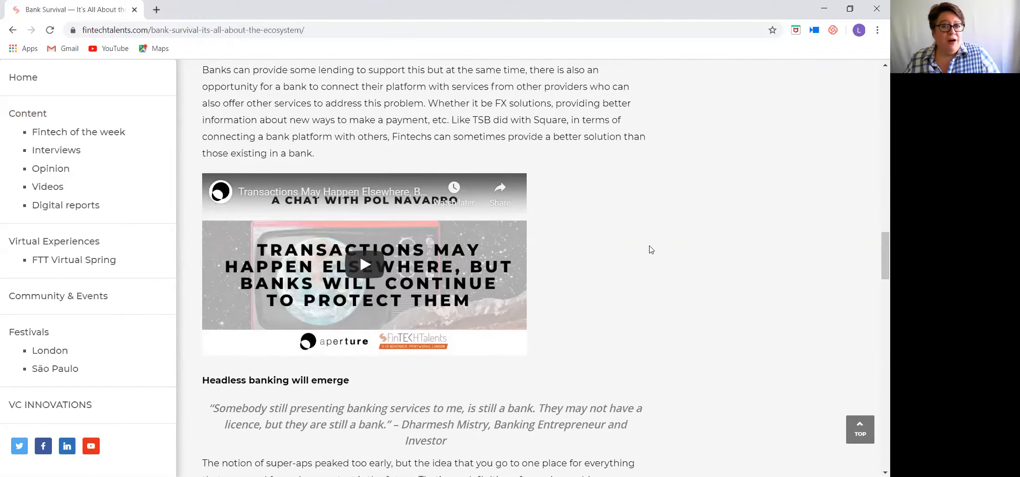
pyautogui.scroll(-3)
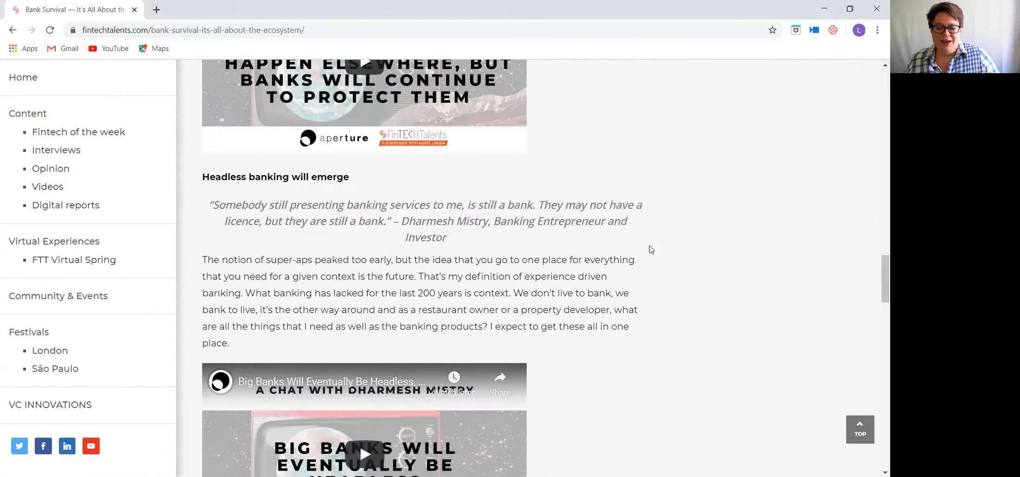
pyautogui.scroll(-3)
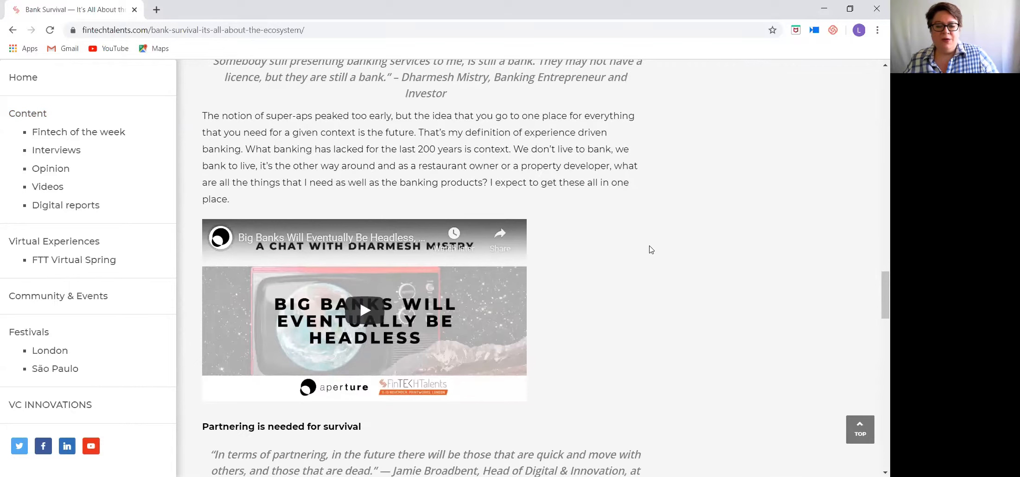
pyautogui.scroll(-3)
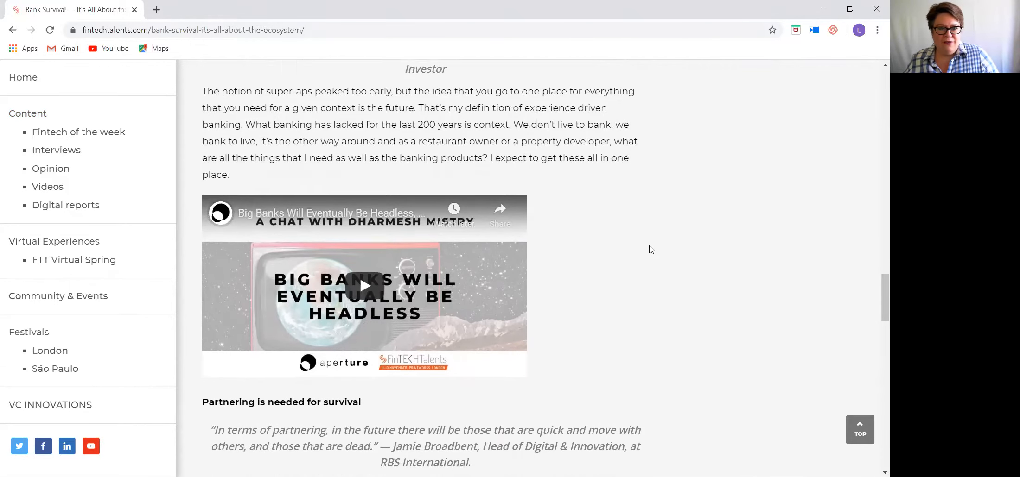
pyautogui.scroll(-3)
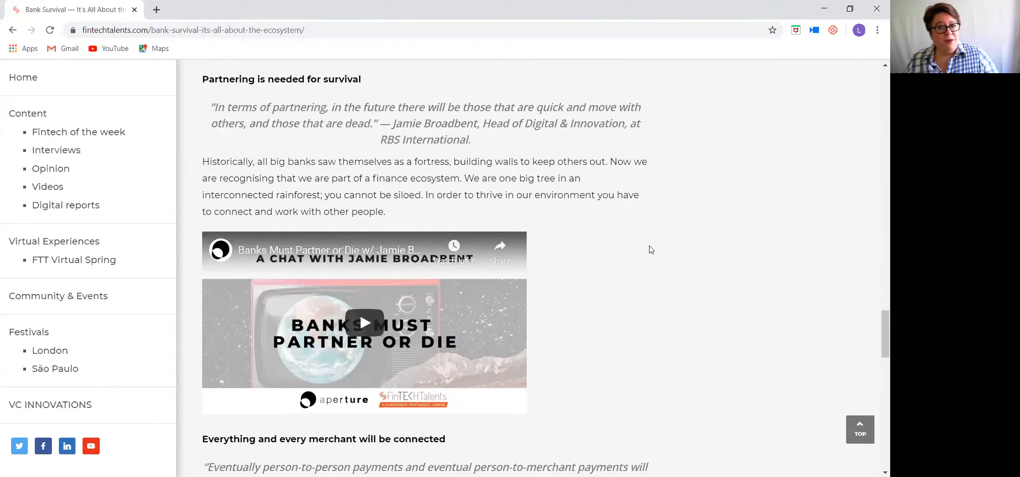
pyautogui.scroll(-3)
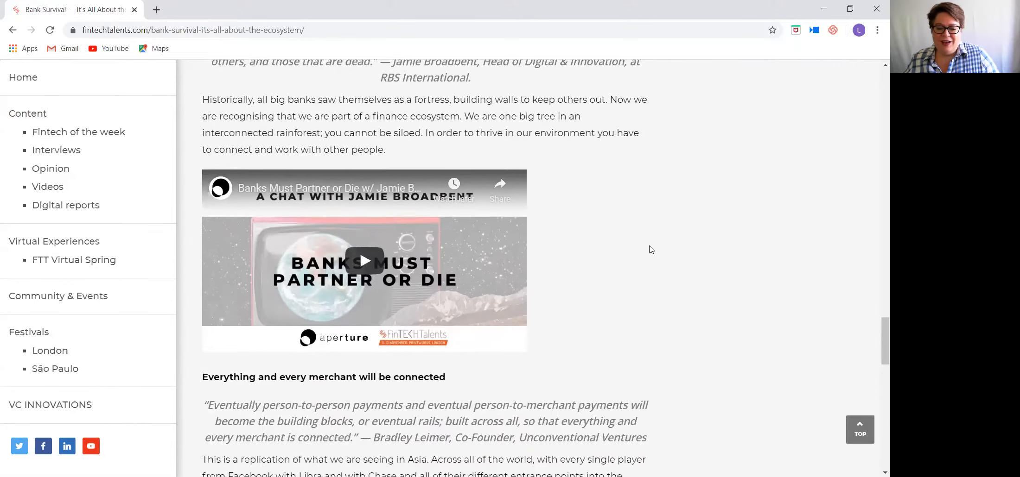
pyautogui.scroll(-3)
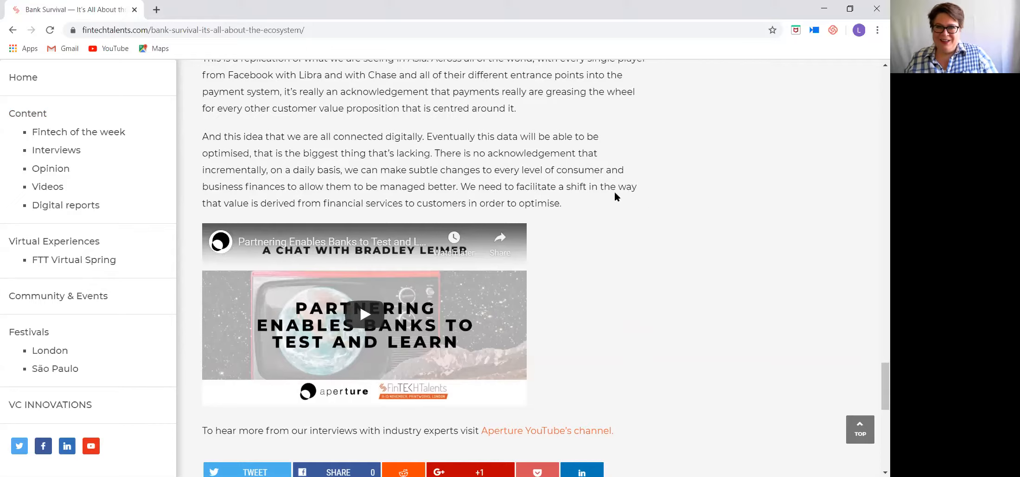
pyautogui.moveTo(605, 255)
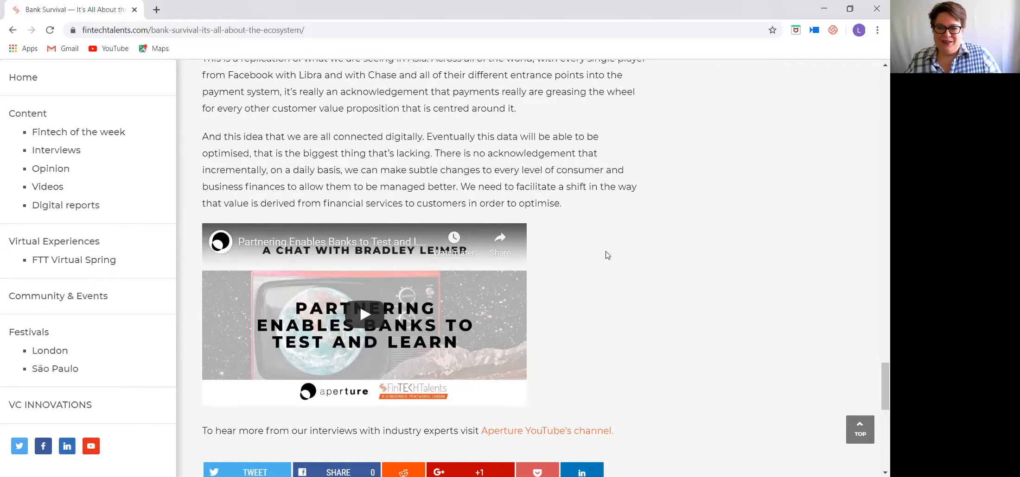
pyautogui.scroll(-3)
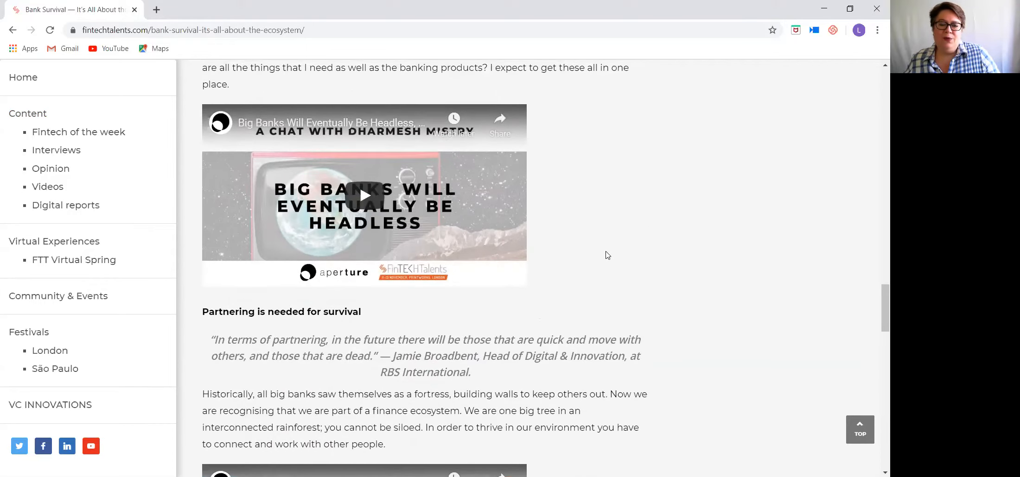
pyautogui.scroll(-3)
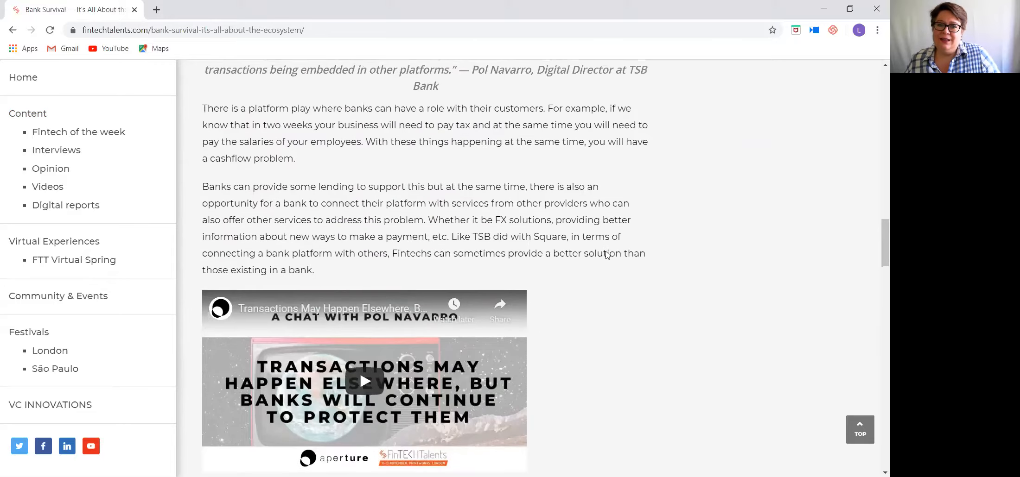
pyautogui.scroll(-3)
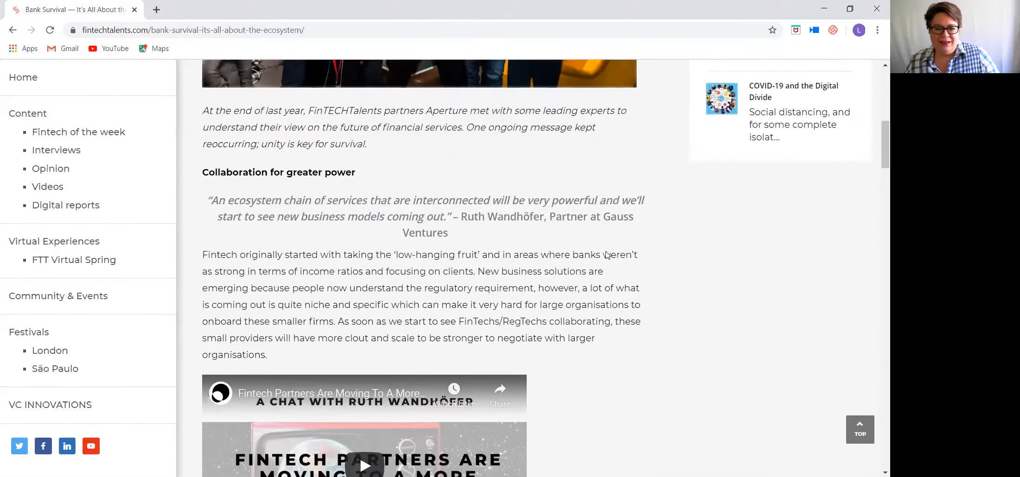
pyautogui.click(27, 113)
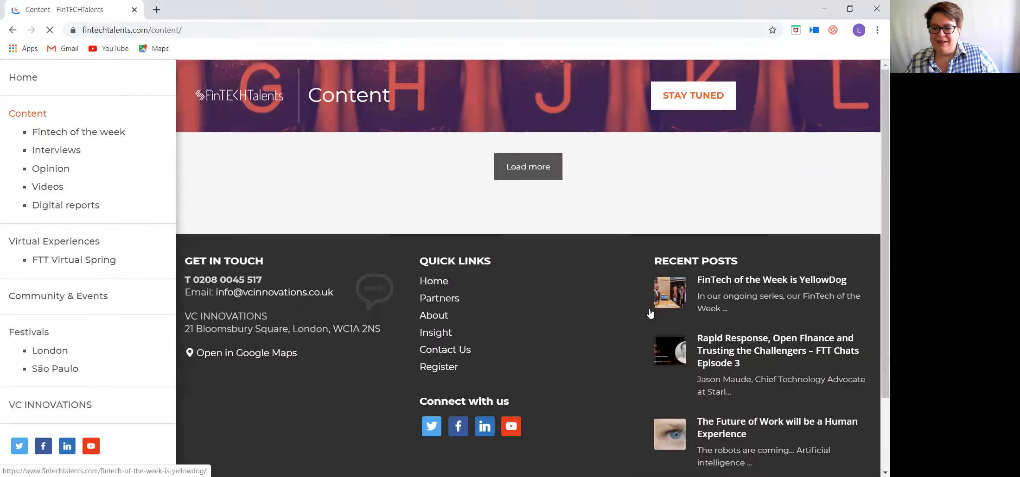
# Open 'The Future of Work will be a Human Experience' from the reloaded Content listing
pyautogui.click(527, 166)
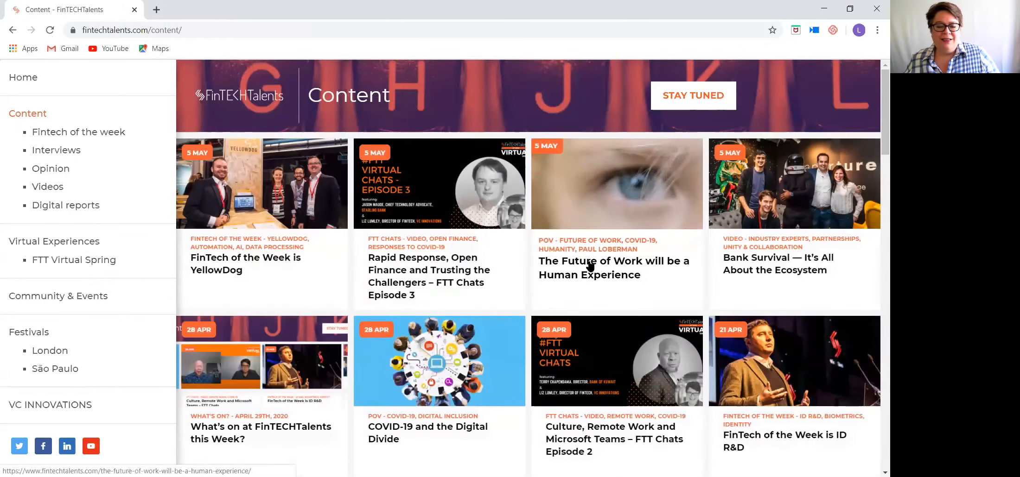
pyautogui.moveTo(646, 263)
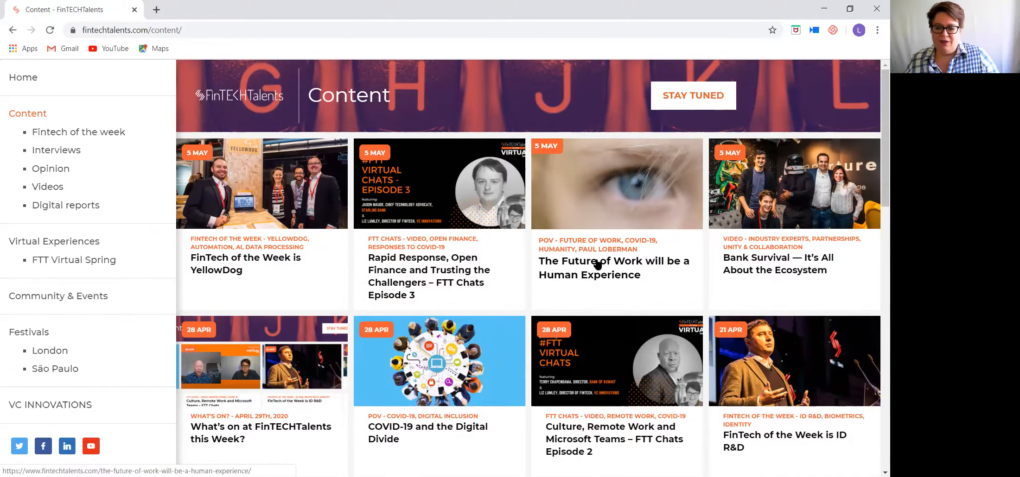
pyautogui.click(612, 268)
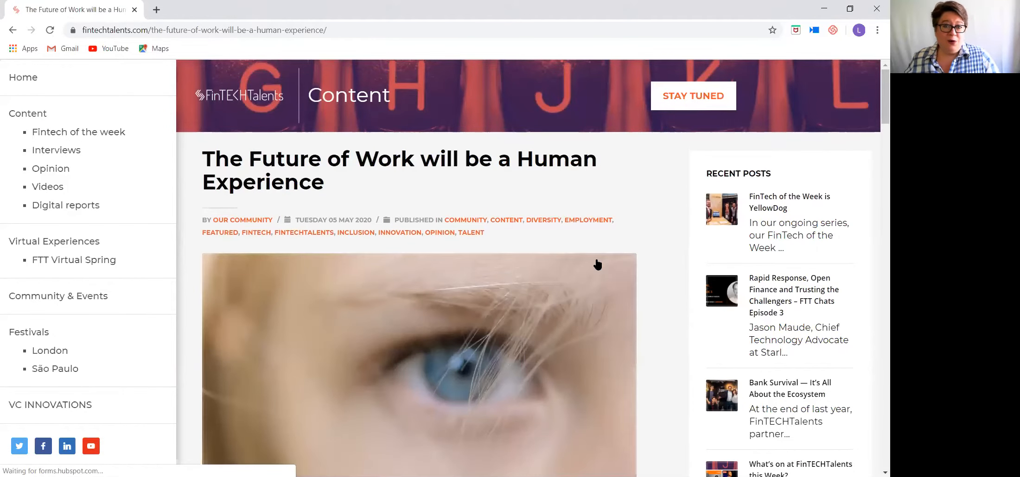
pyautogui.moveTo(637, 262)
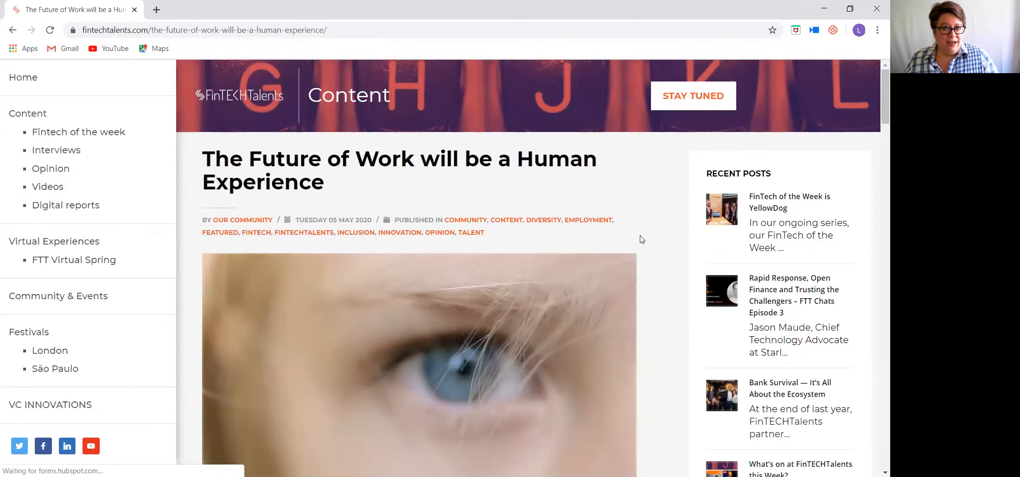
pyautogui.moveTo(649, 247)
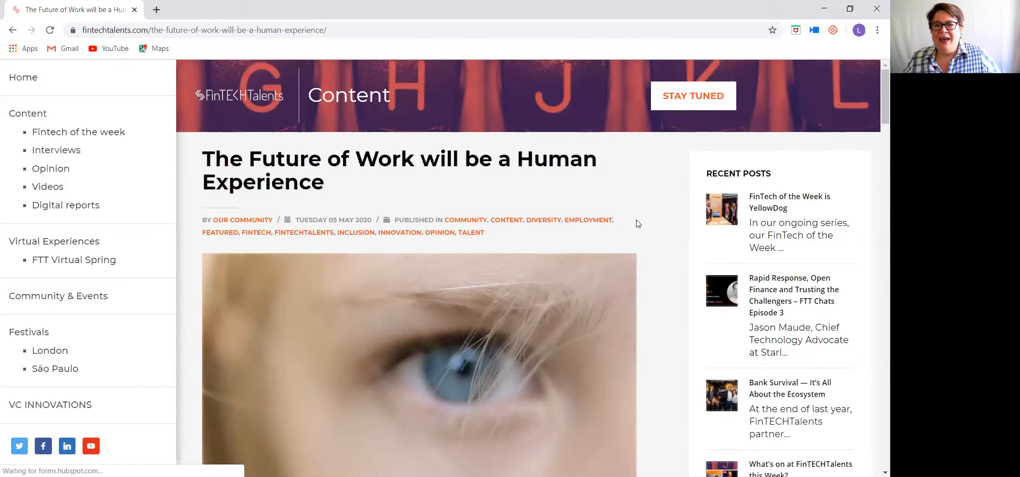
pyautogui.moveTo(423, 182)
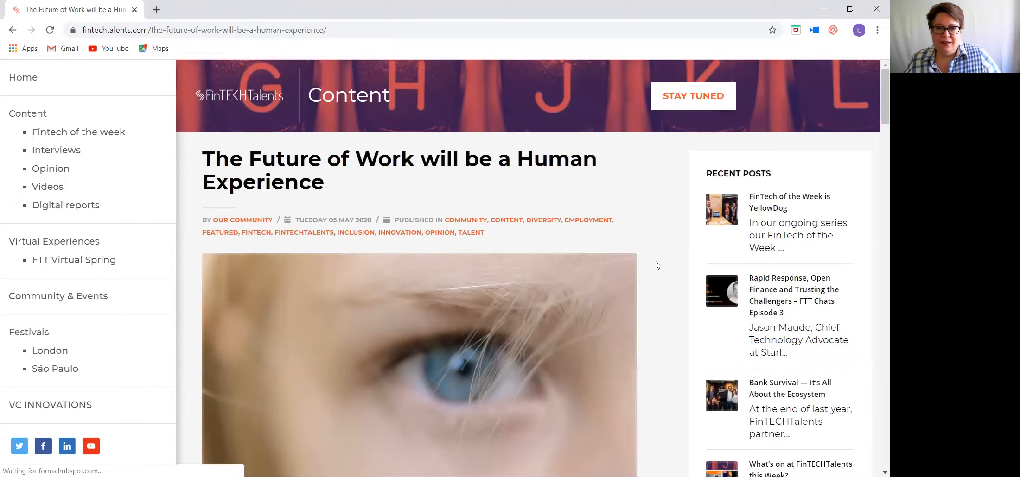
pyautogui.moveTo(647, 266)
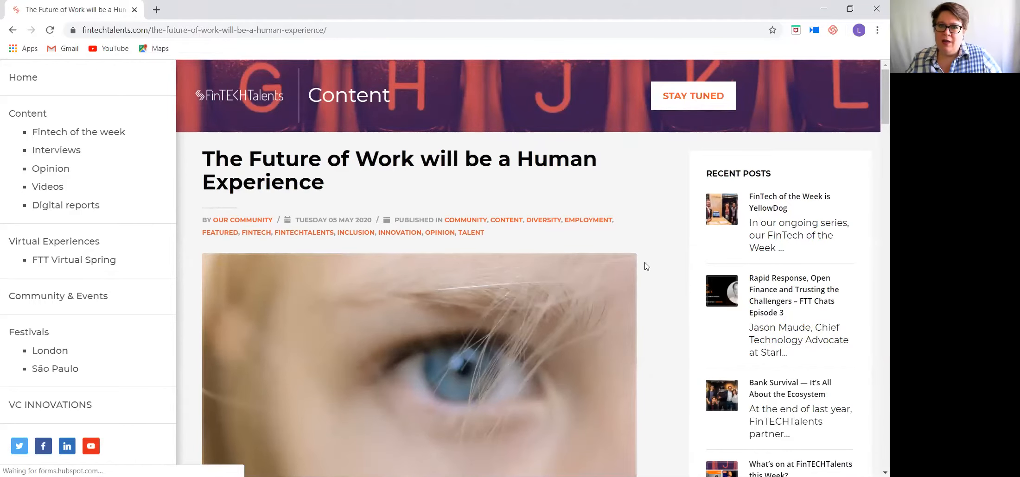
pyautogui.scroll(-3)
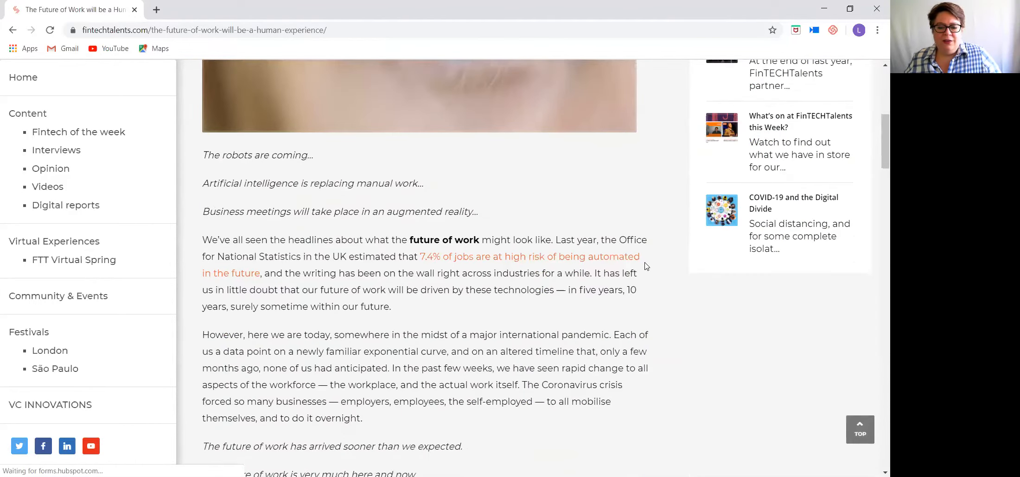
pyautogui.scroll(-3)
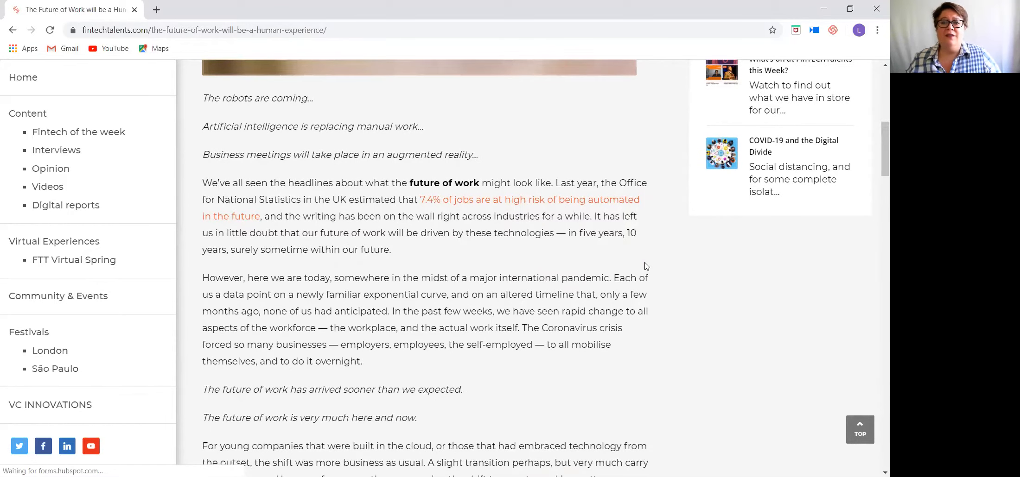
pyautogui.scroll(-3)
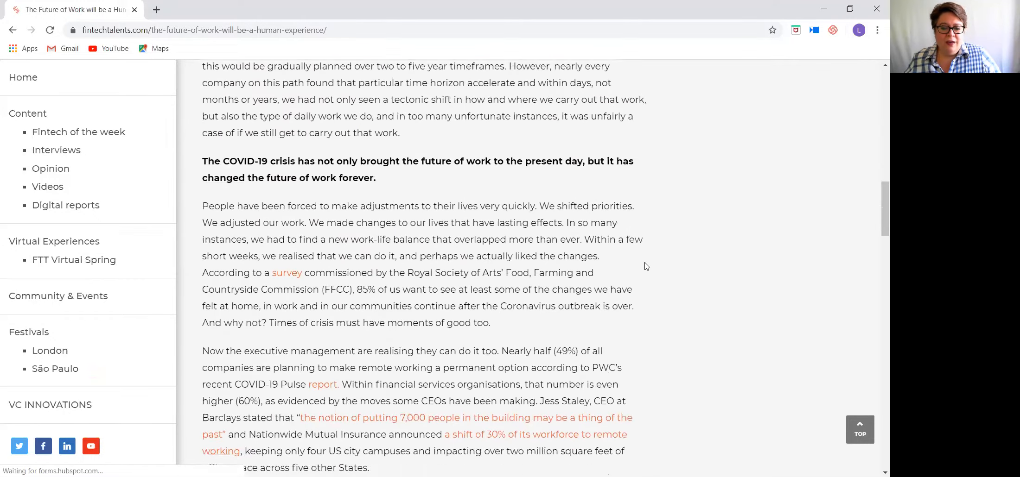
pyautogui.scroll(-3)
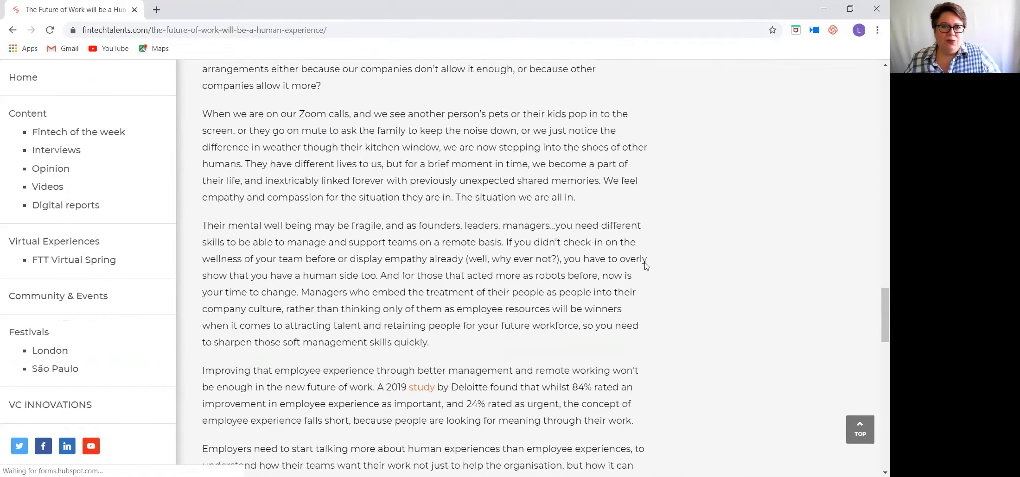
pyautogui.scroll(-3)
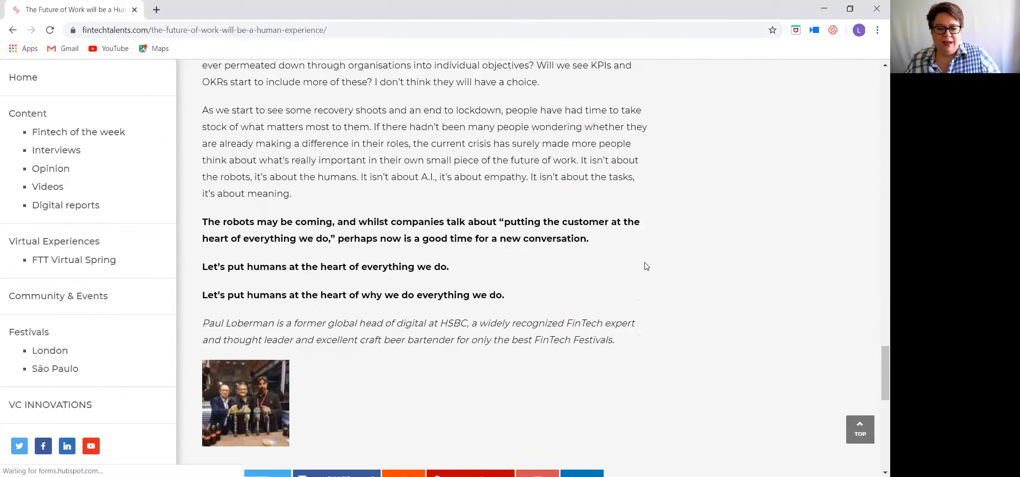
pyautogui.moveTo(549, 289)
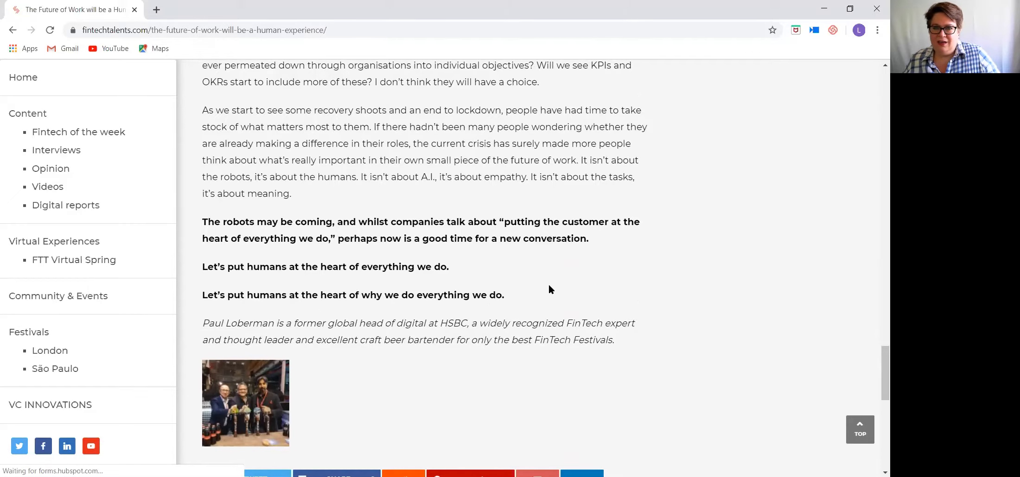
pyautogui.scroll(3)
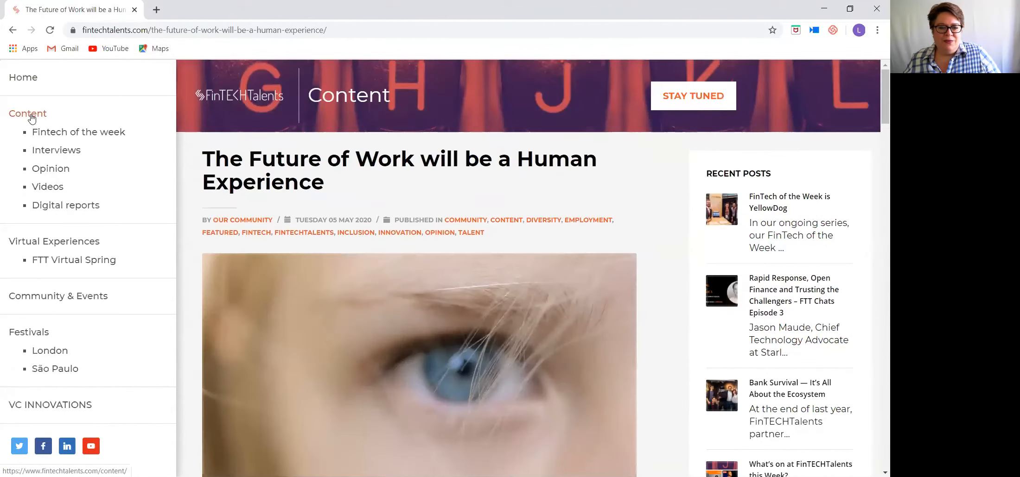
# Open 'Rapid Response, Open Finance and Trusting the Challengers – FTT Chats Episode 3' and scroll to its interview
pyautogui.click(28, 113)
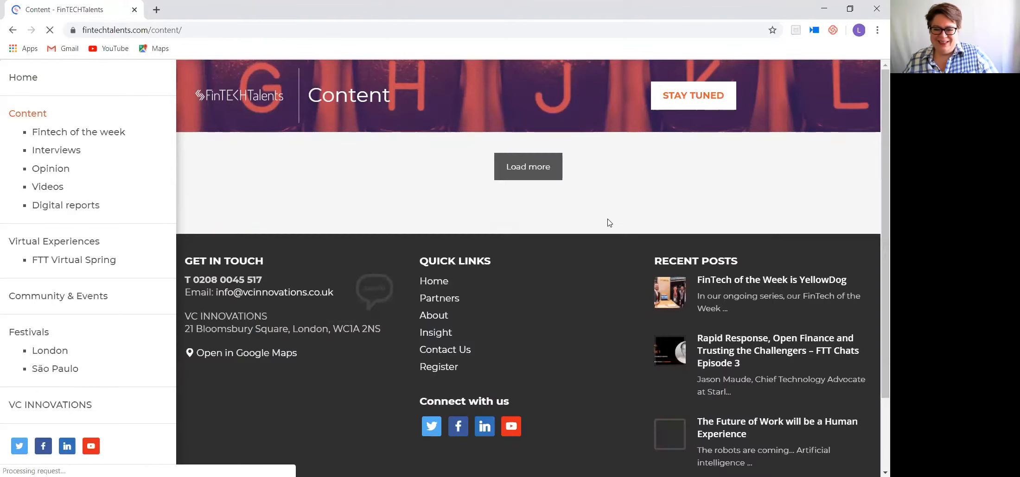
pyautogui.click(528, 166)
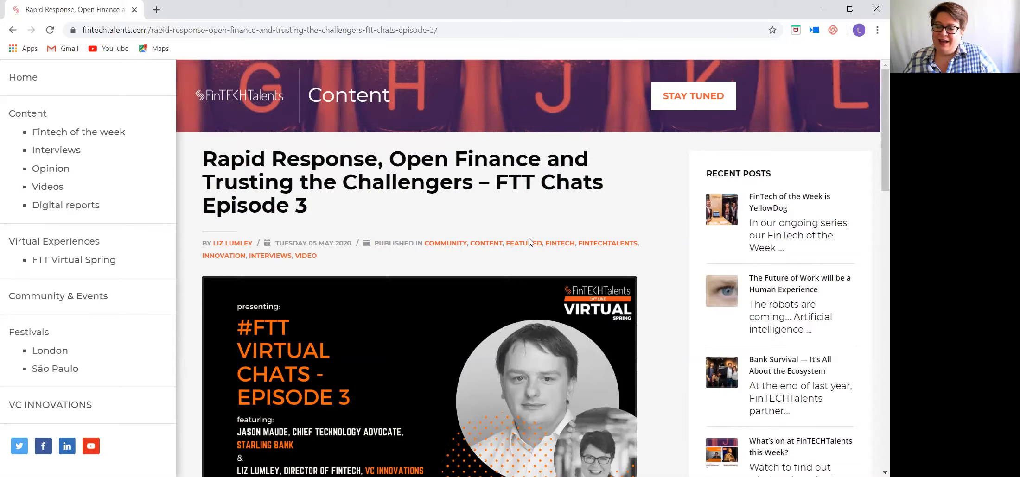
pyautogui.scroll(-3)
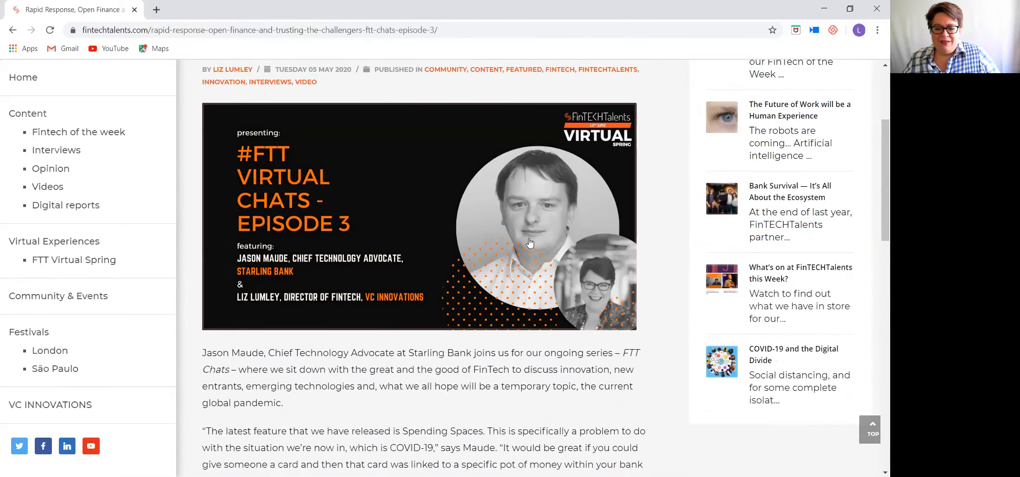
pyautogui.scroll(-3)
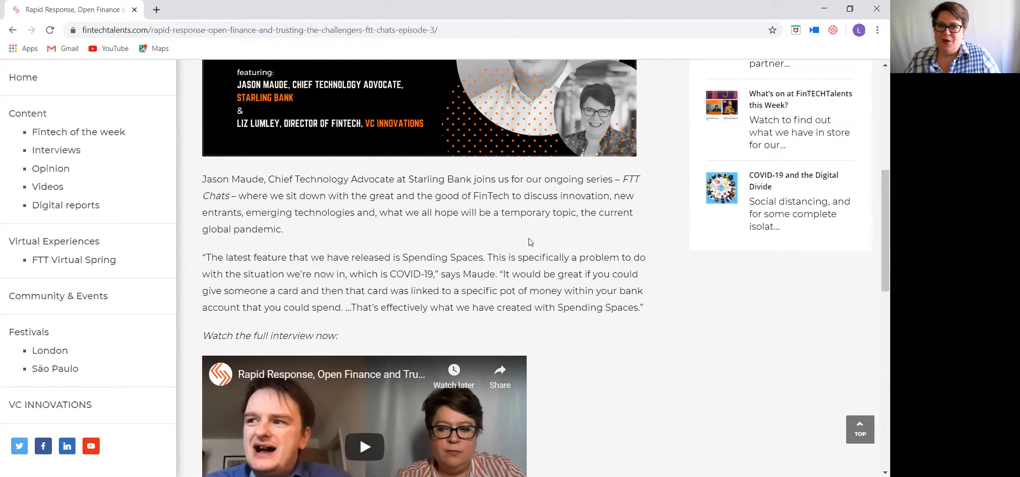
pyautogui.scroll(3)
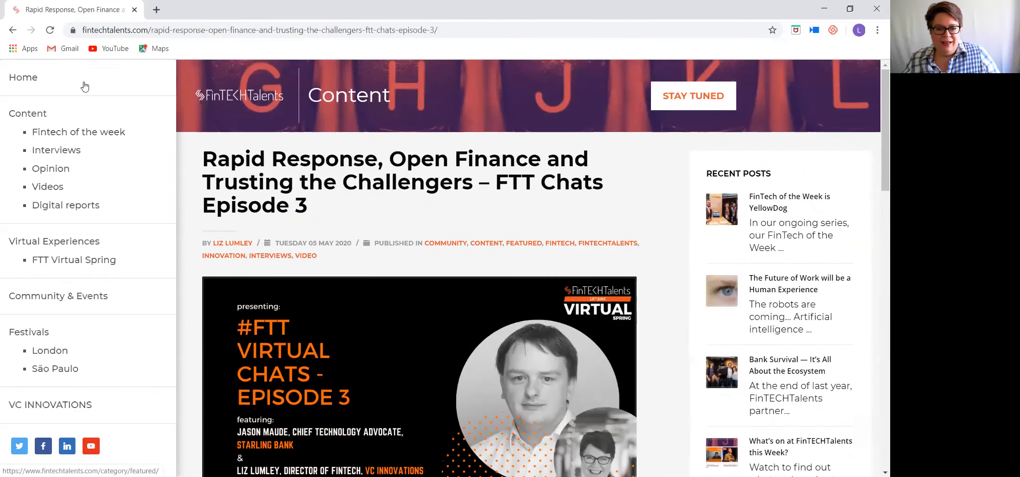
# Open 'FinTech of the Week is YellowDog' from Content and scroll past its videos to the share bar
pyautogui.click(27, 114)
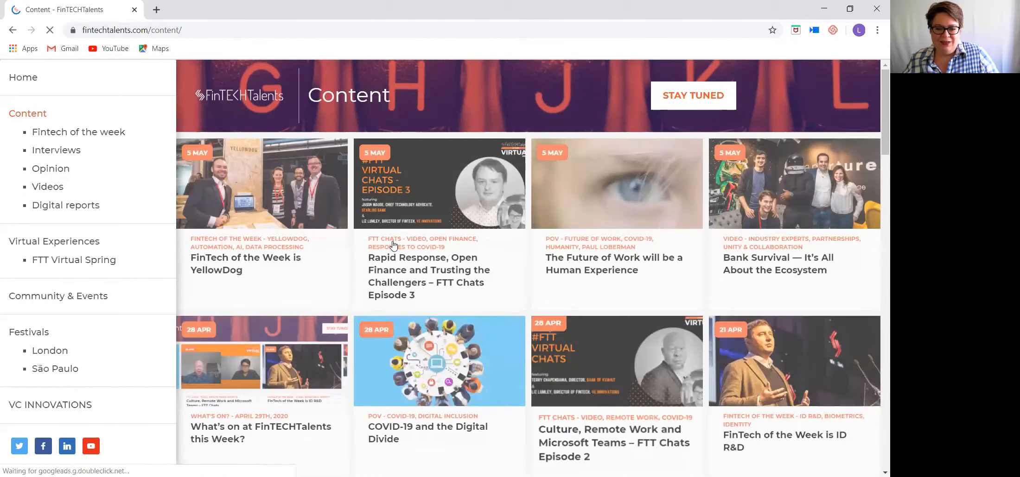
pyautogui.moveTo(228, 260)
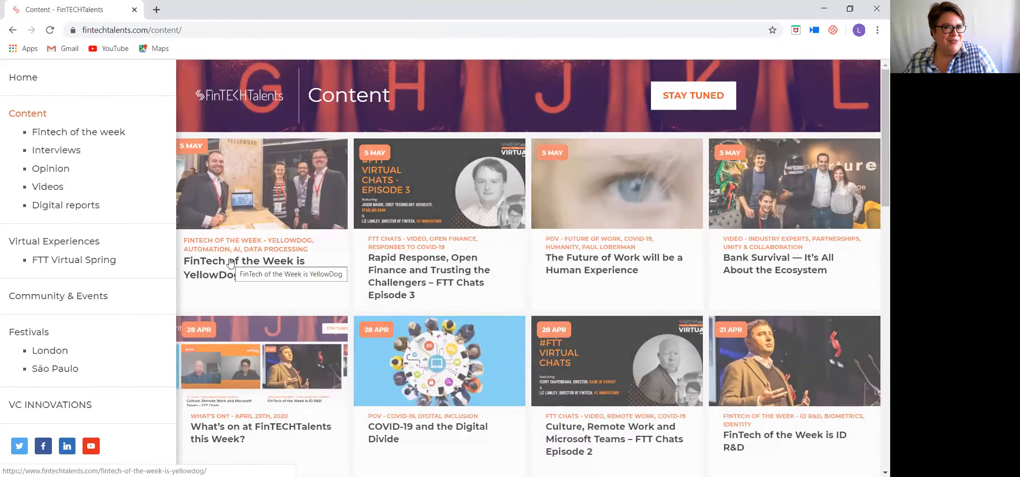
pyautogui.click(243, 261)
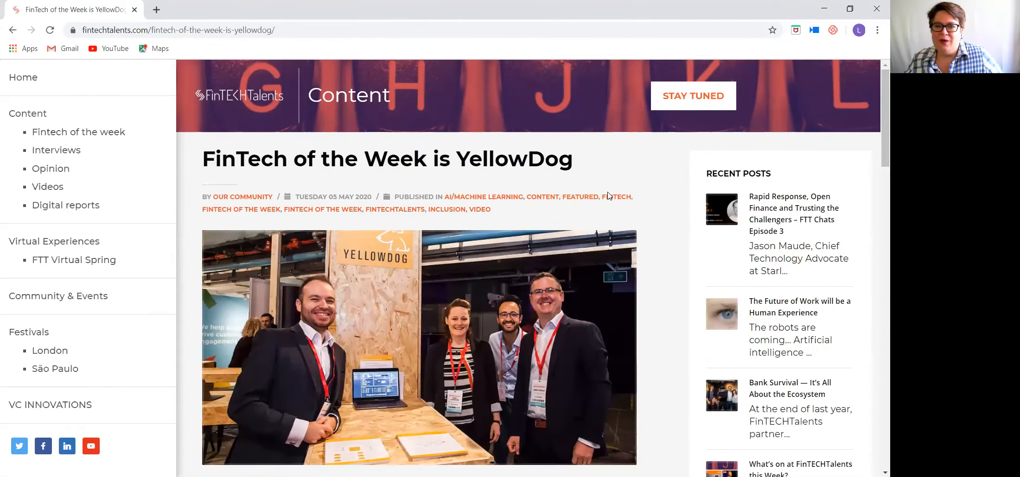
pyautogui.moveTo(637, 185)
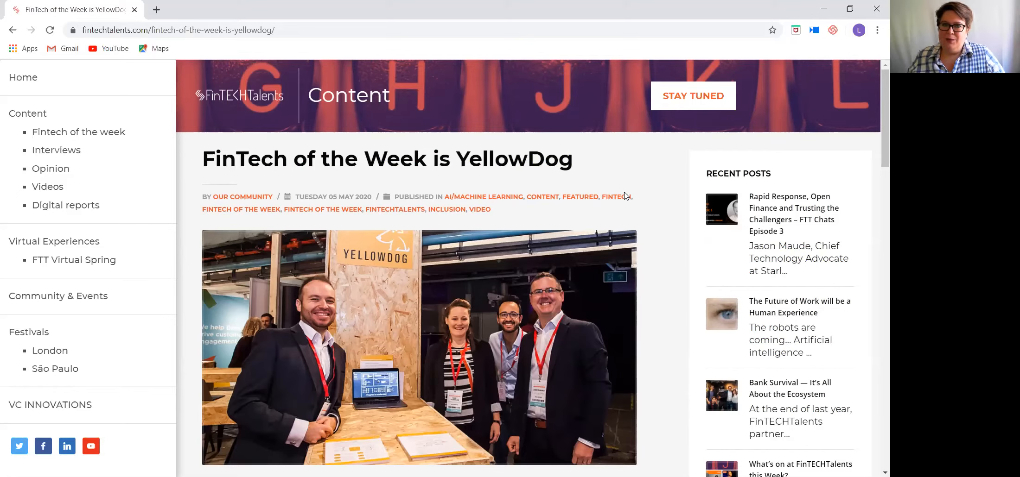
pyautogui.scroll(-3)
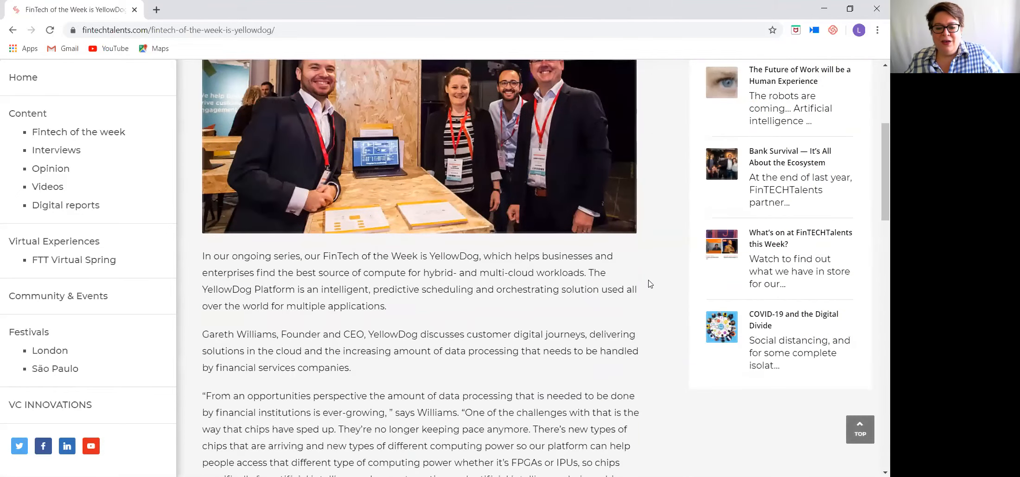
pyautogui.scroll(-3)
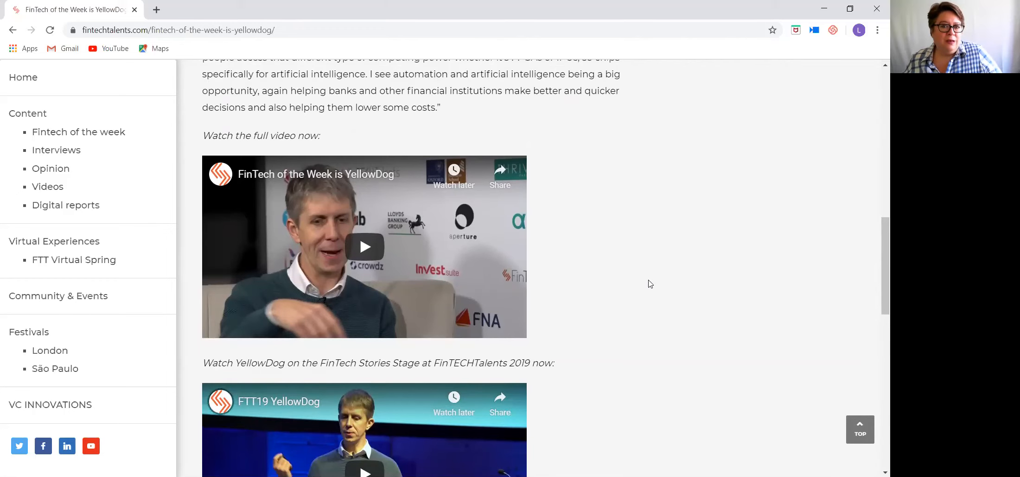
pyautogui.scroll(-3)
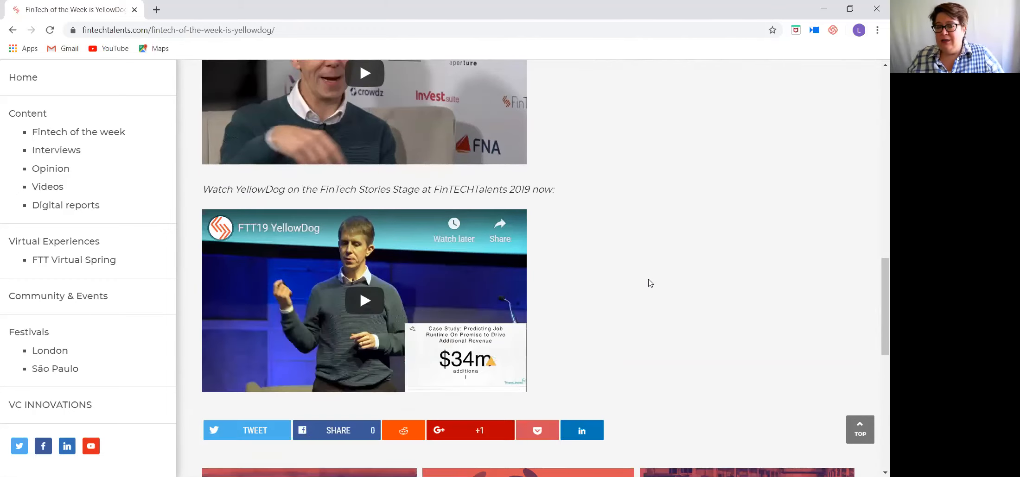